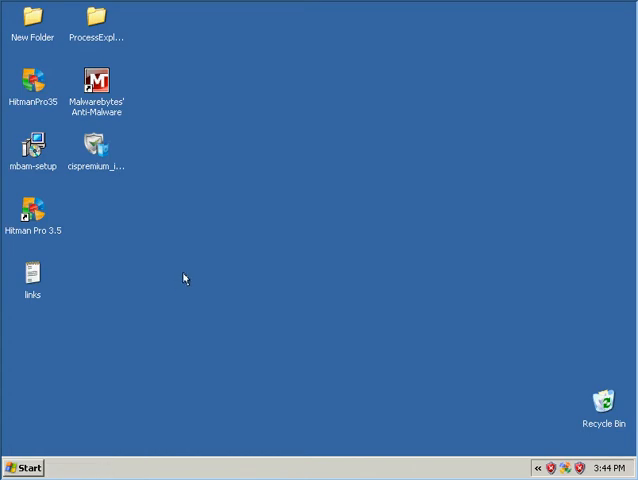
mouse_move(94, 150)
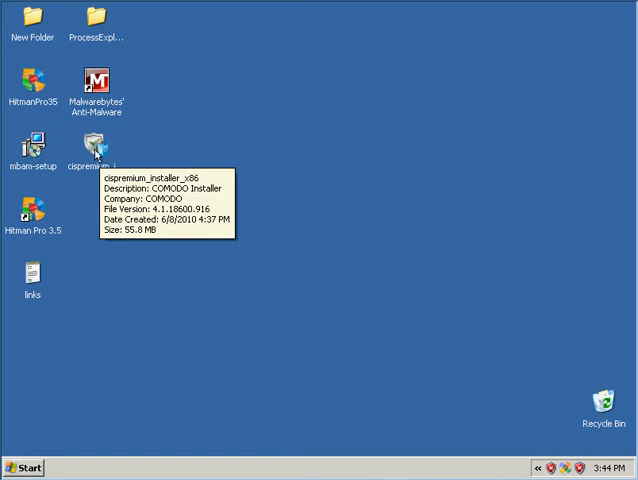
- Launch the cpremium_installer_x86 COMODO installer from the desktop
double_click(96, 144)
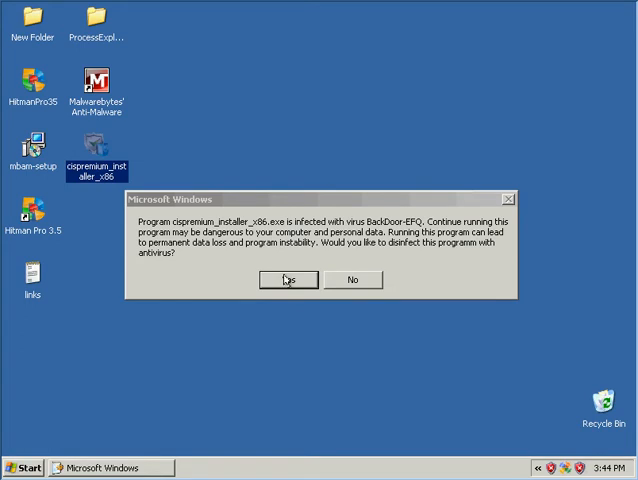
click(288, 280)
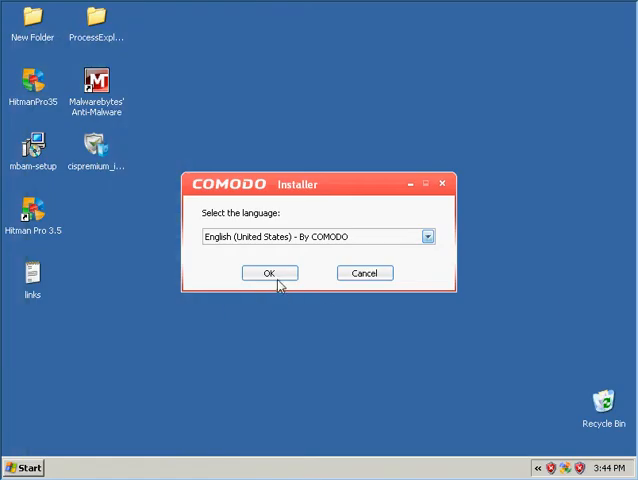
click(268, 272)
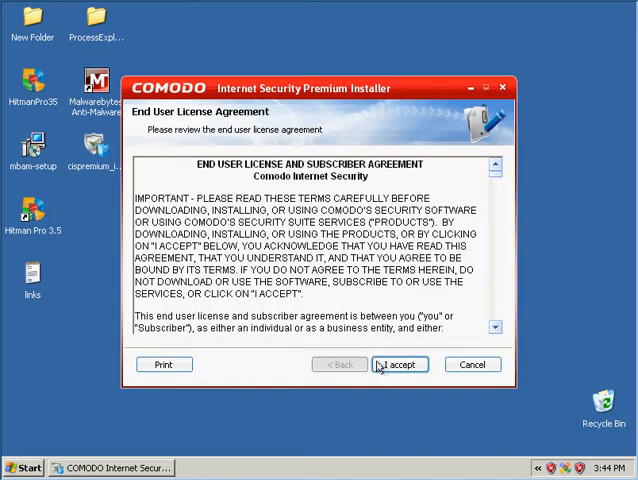
click(400, 364)
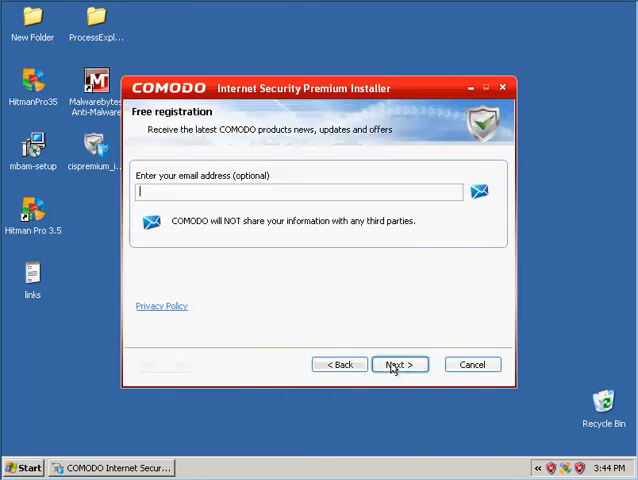
mouse_move(326, 288)
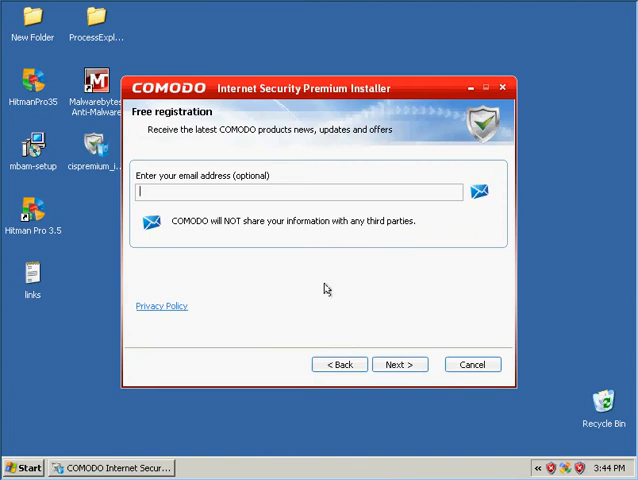
mouse_move(326, 288)
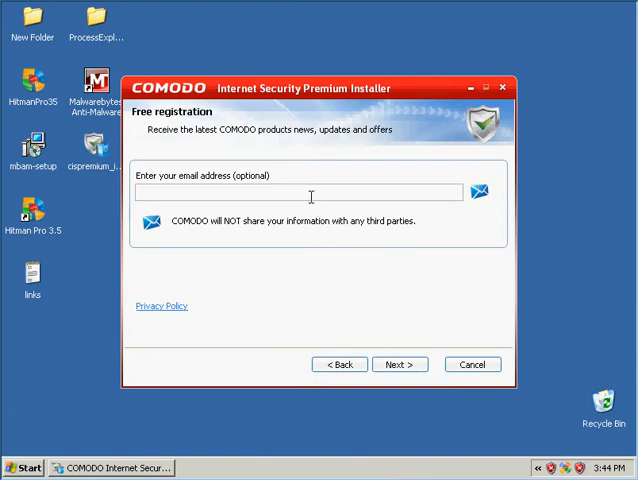
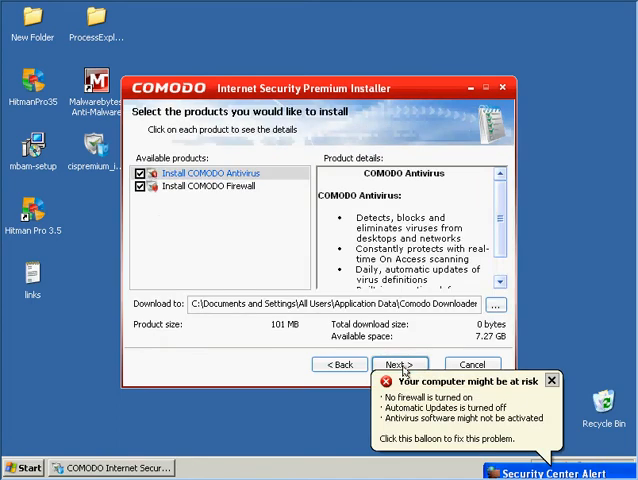
mouse_move(184, 190)
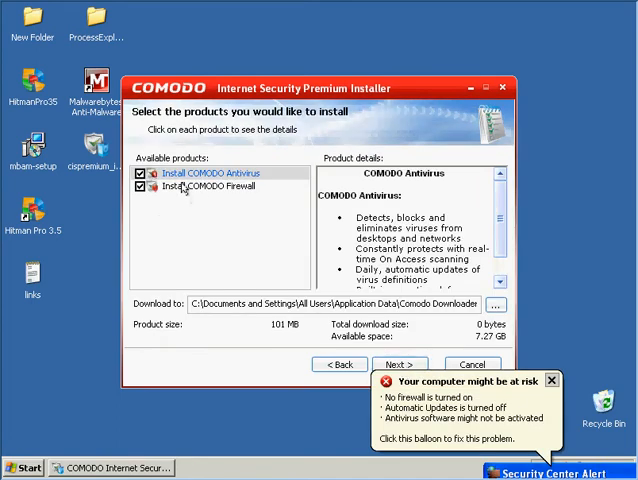
mouse_move(304, 208)
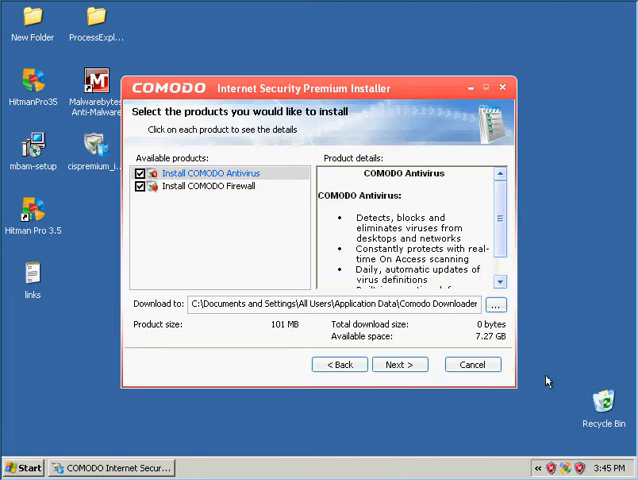
mouse_move(504, 380)
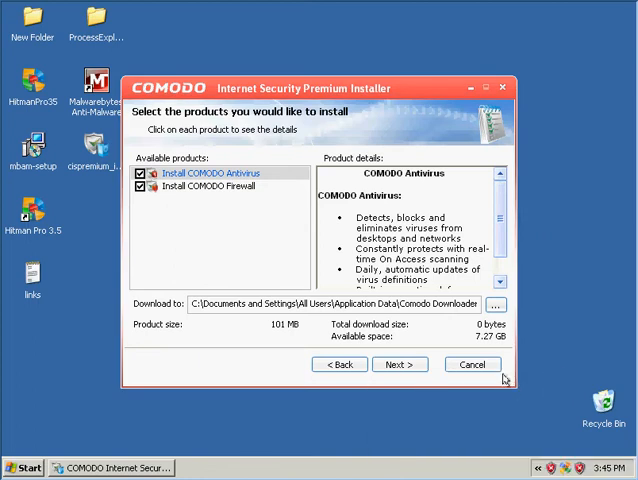
mouse_move(246, 336)
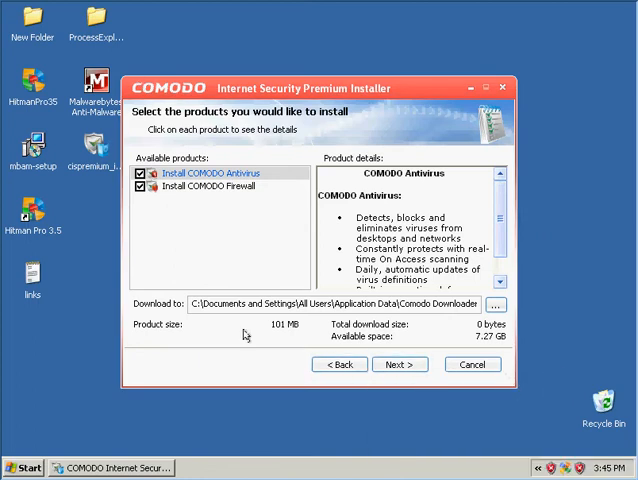
mouse_move(328, 168)
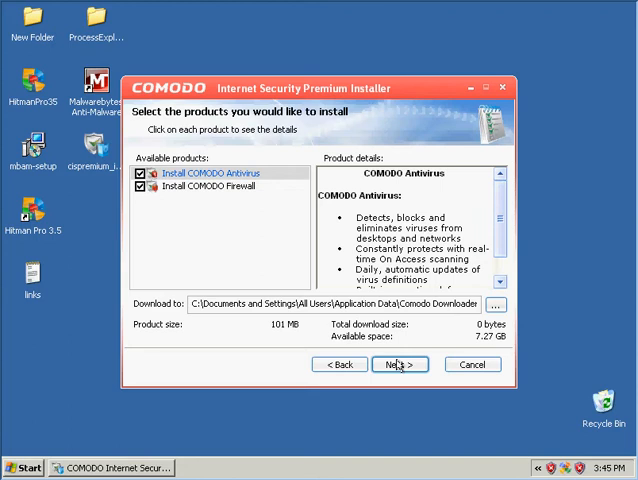
- Continue with both COMODO Antivirus and COMODO Firewall selected for installation
click(400, 364)
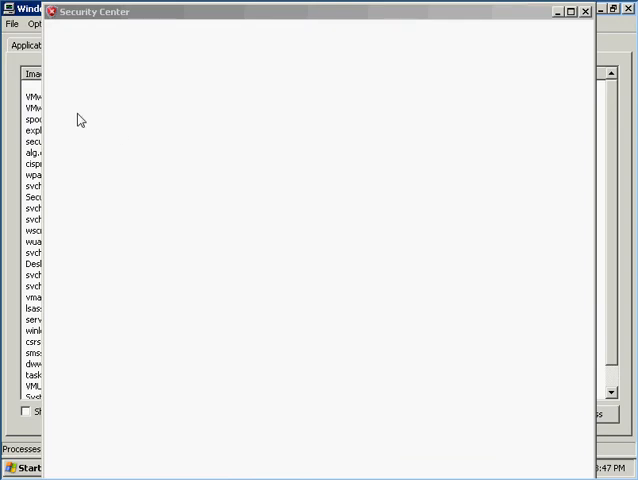
- Dismiss Desktop Security 2010's licence-key activation window and spamming-machine warning
click(32, 84)
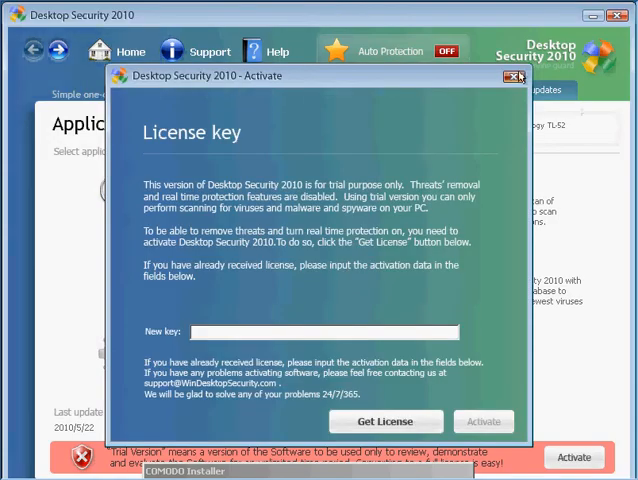
click(518, 76)
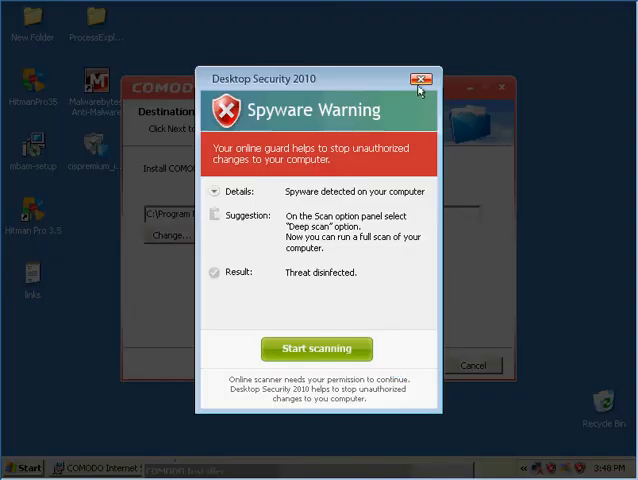
mouse_move(310, 336)
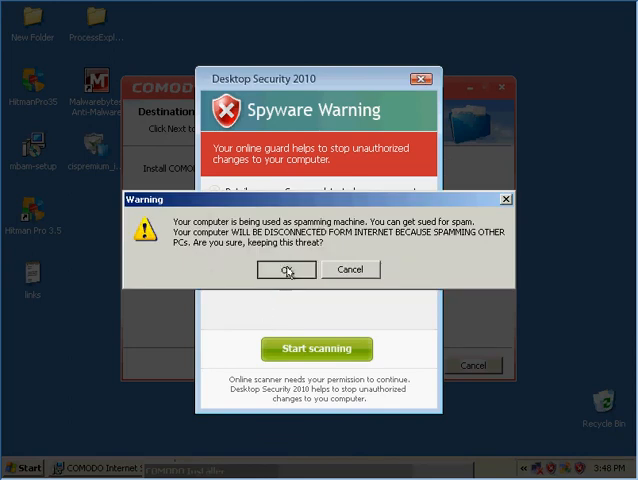
click(286, 268)
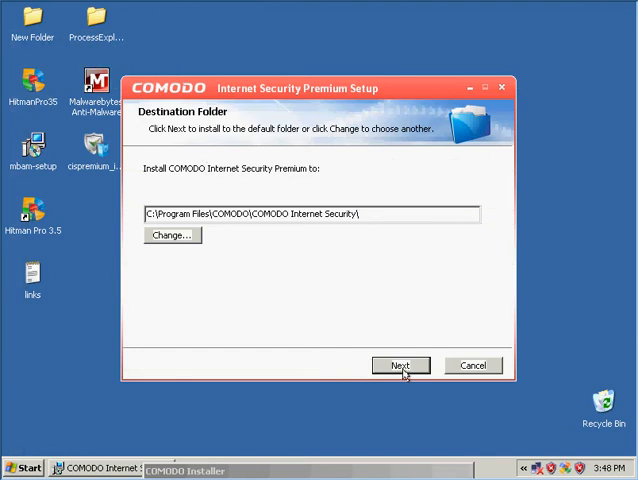
- Accept the default destination folder and dismiss the installer crash reports to reach Threatcast
click(400, 364)
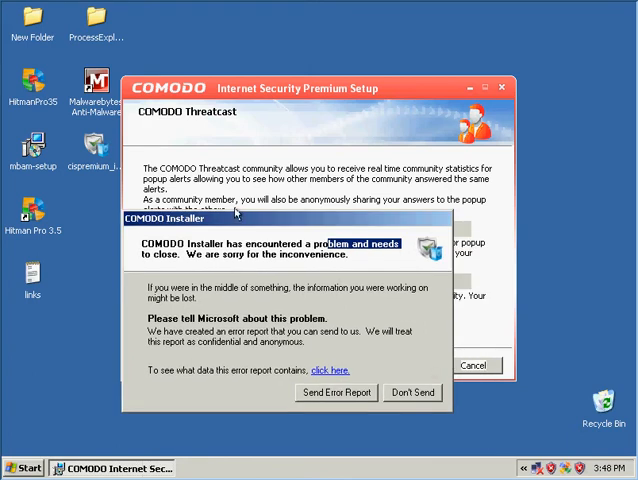
click(412, 392)
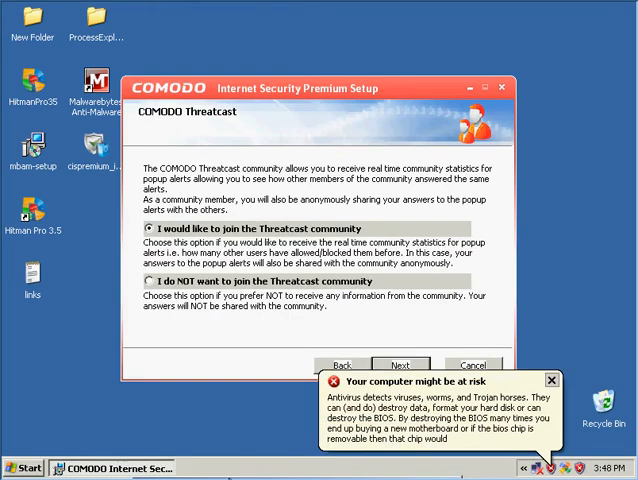
click(400, 364)
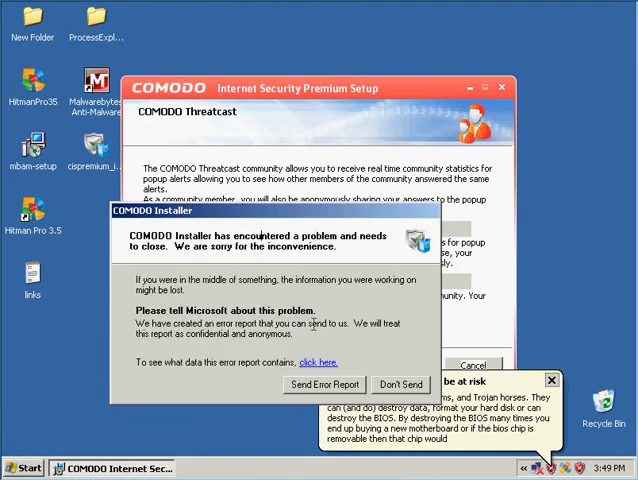
click(400, 384)
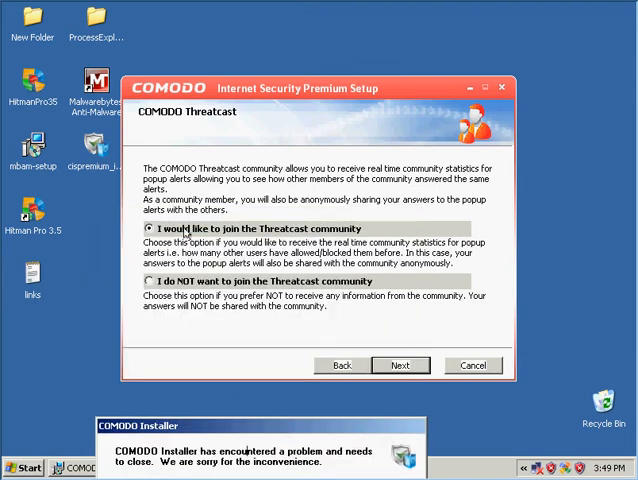
mouse_move(476, 388)
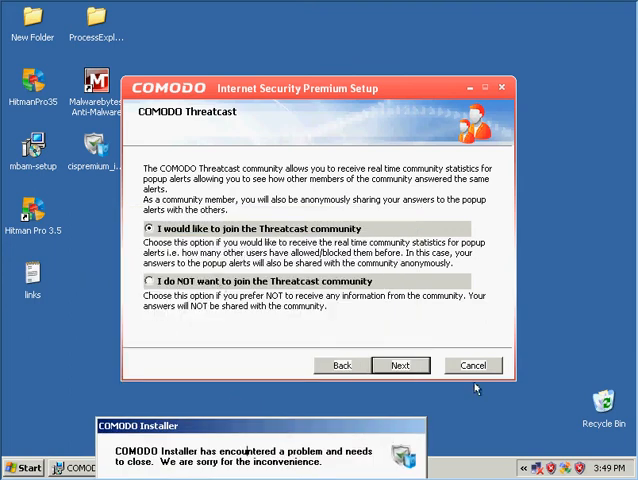
- Move past Threatcast and choose to use COMODO Secure DNS Servers
click(400, 364)
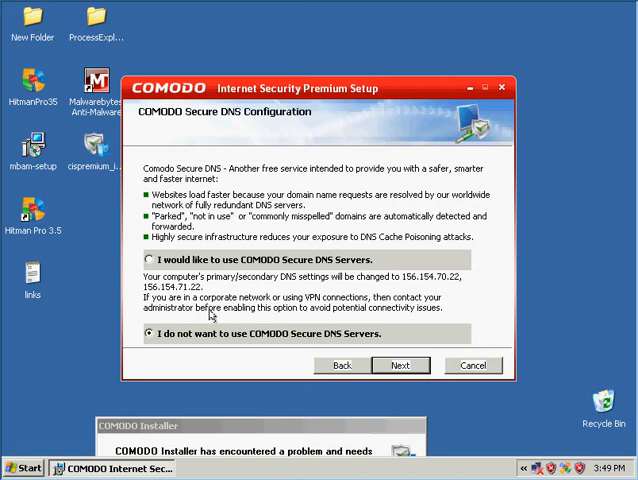
mouse_move(196, 354)
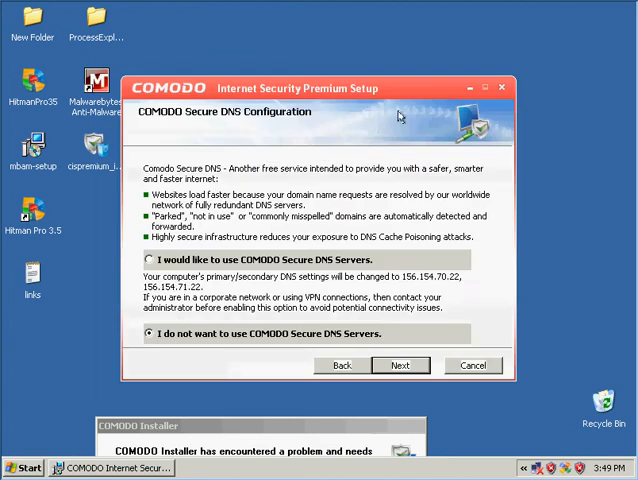
mouse_move(222, 272)
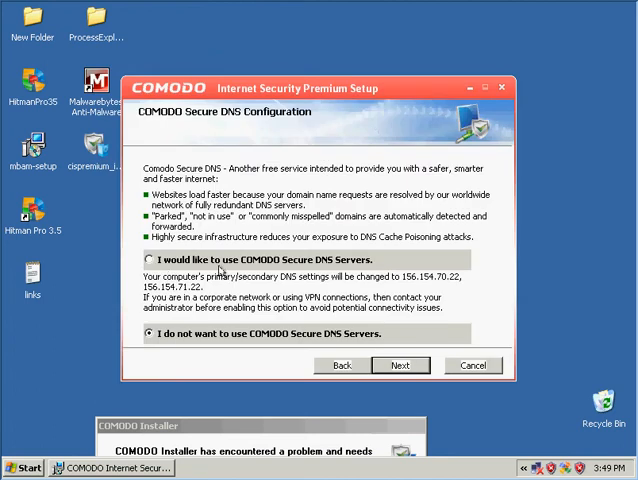
mouse_move(280, 204)
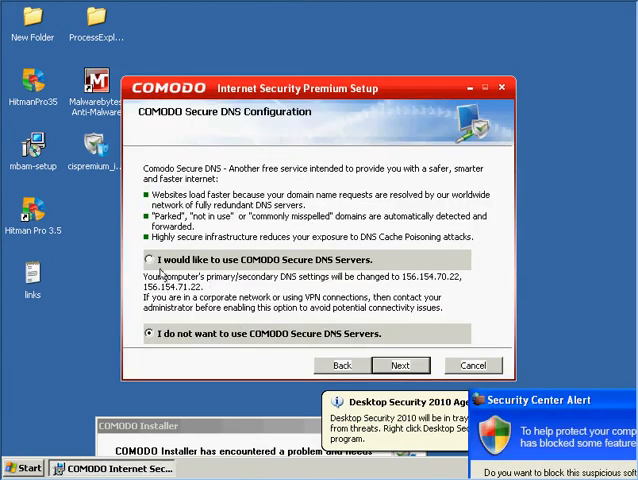
click(144, 260)
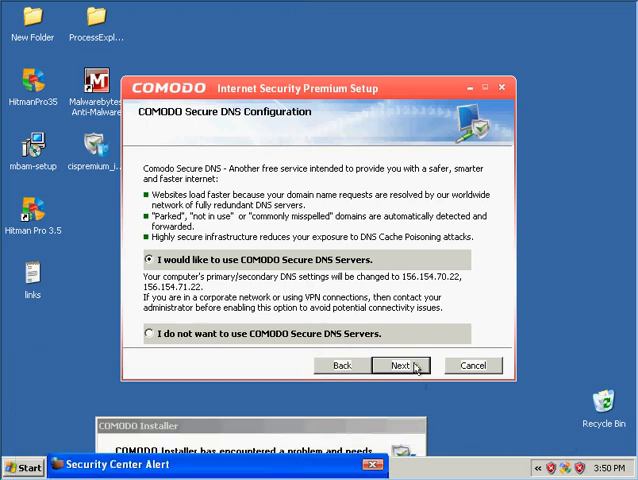
- Run the installation, finish the wizard and agree to restart the computer now
click(398, 364)
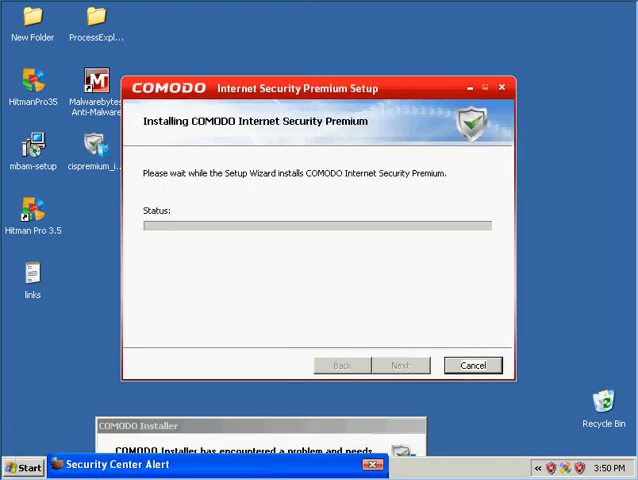
mouse_move(420, 280)
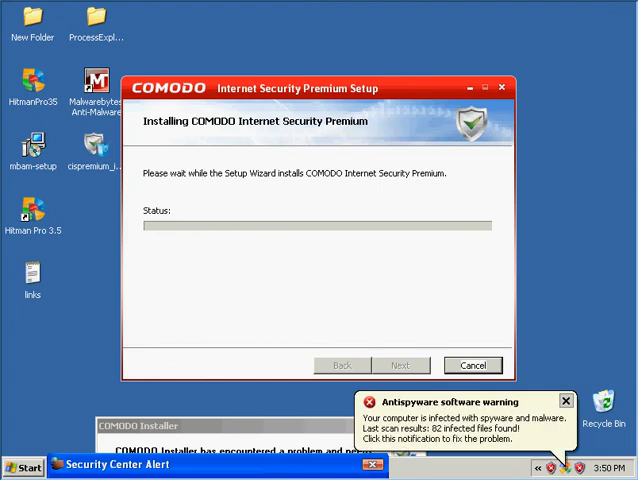
mouse_move(594, 418)
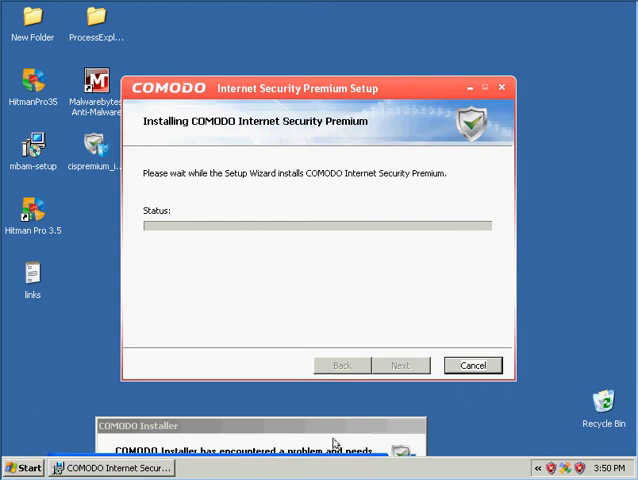
mouse_move(284, 280)
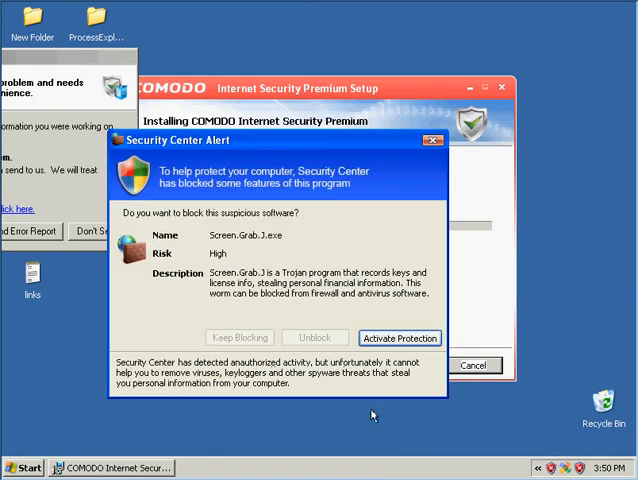
mouse_move(212, 202)
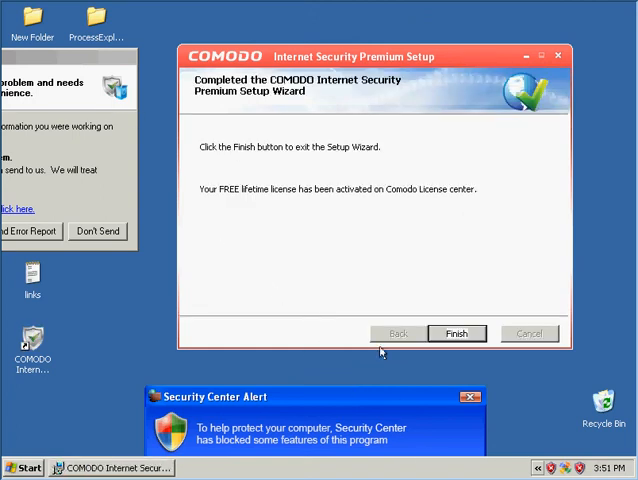
click(456, 332)
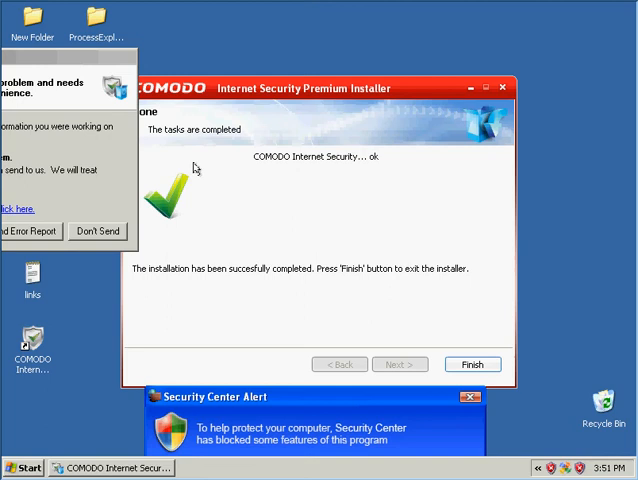
mouse_move(518, 356)
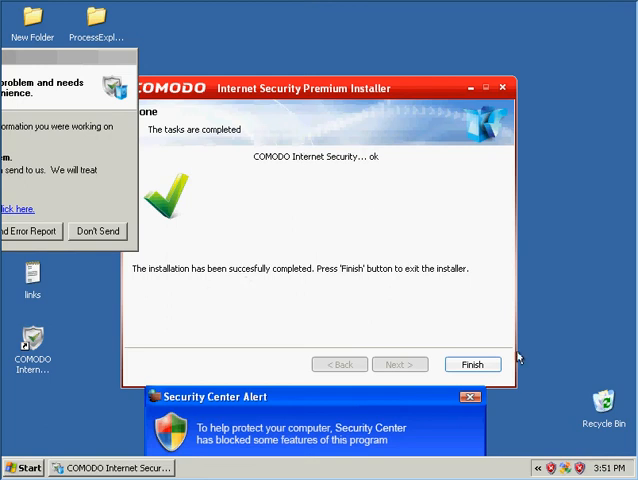
click(472, 364)
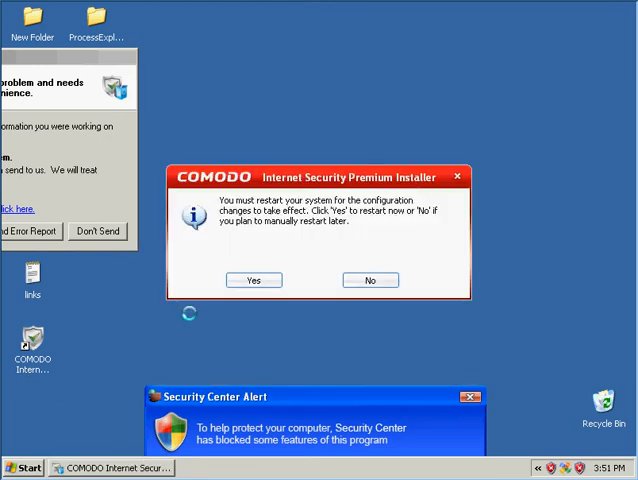
click(370, 280)
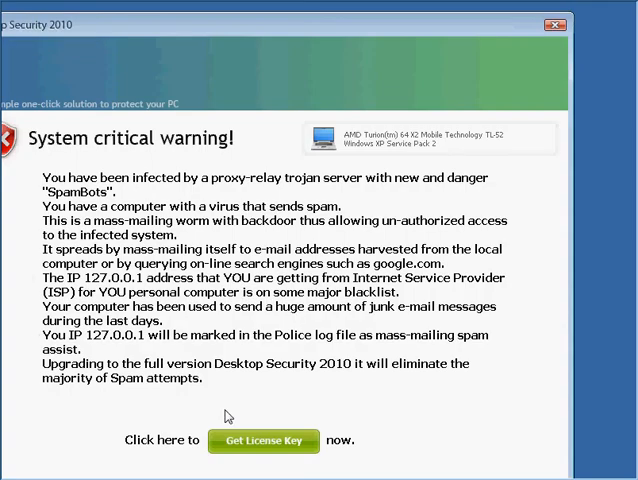
mouse_move(166, 332)
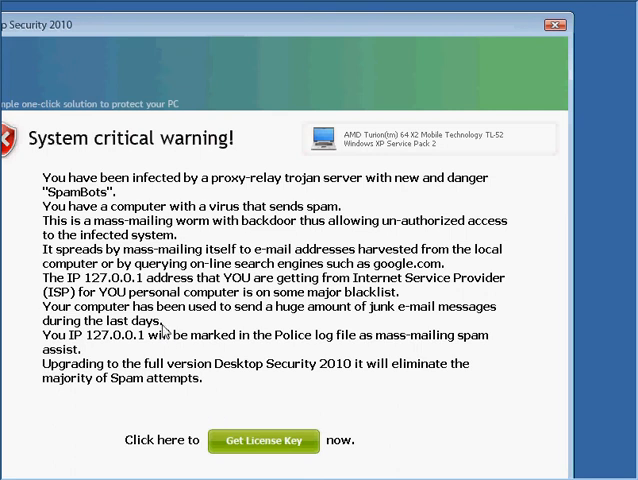
mouse_move(256, 234)
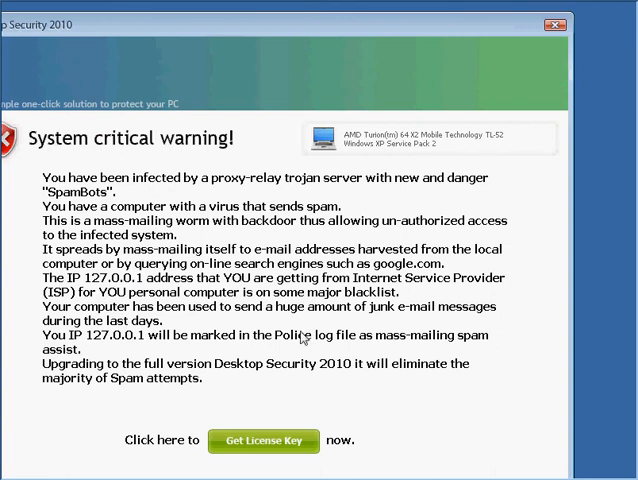
mouse_move(160, 300)
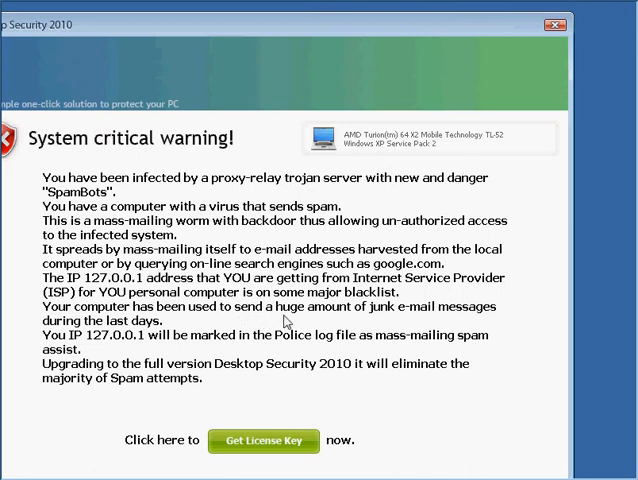
mouse_move(444, 318)
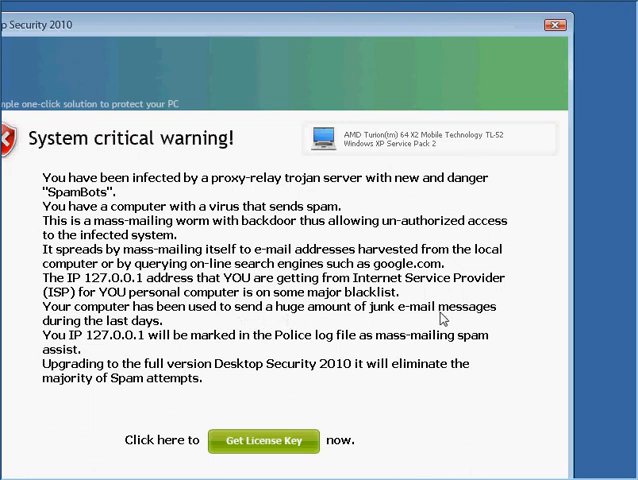
mouse_move(148, 334)
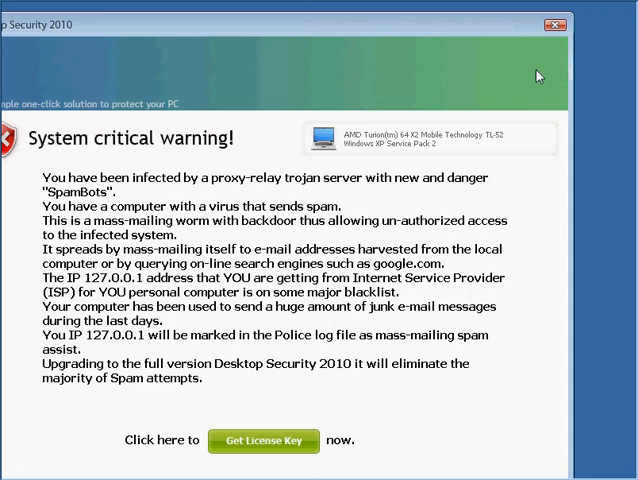
mouse_move(540, 76)
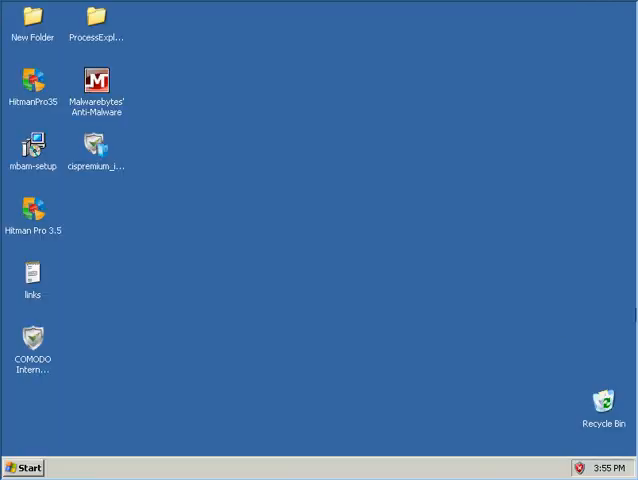
mouse_move(532, 444)
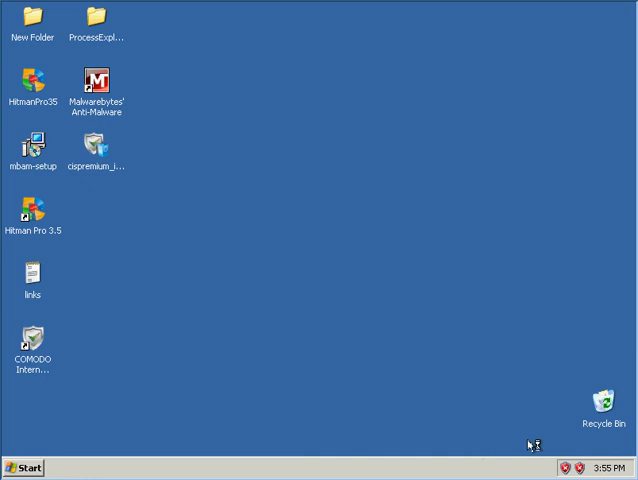
mouse_move(362, 436)
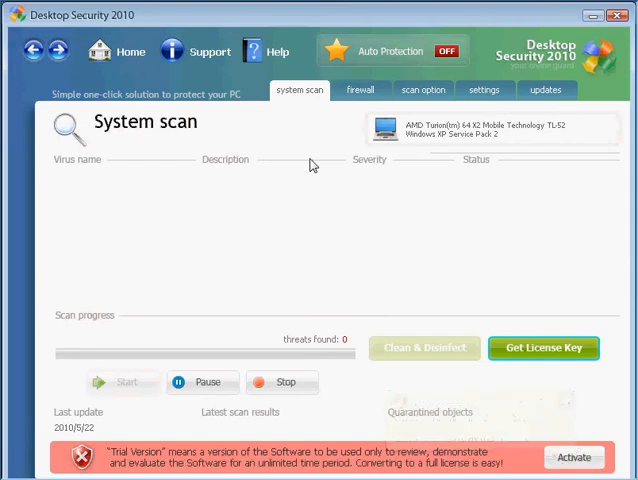
mouse_move(180, 264)
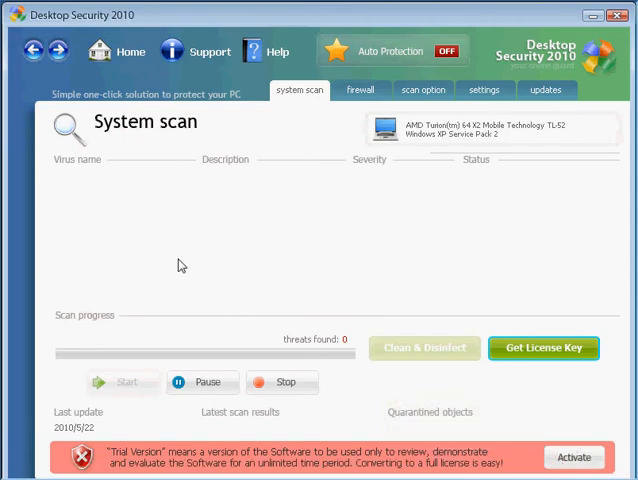
mouse_move(100, 96)
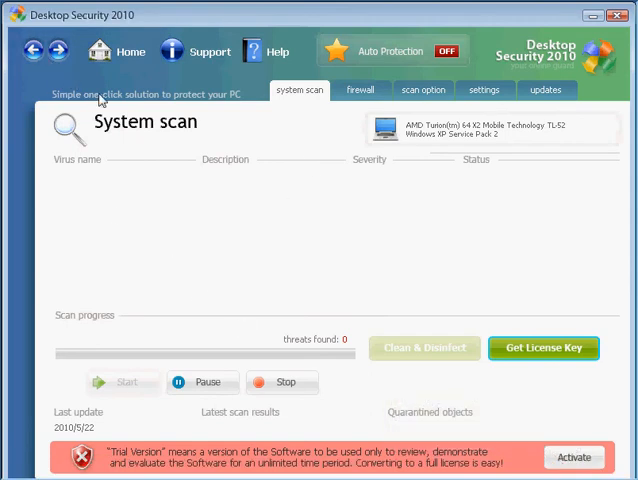
mouse_move(384, 286)
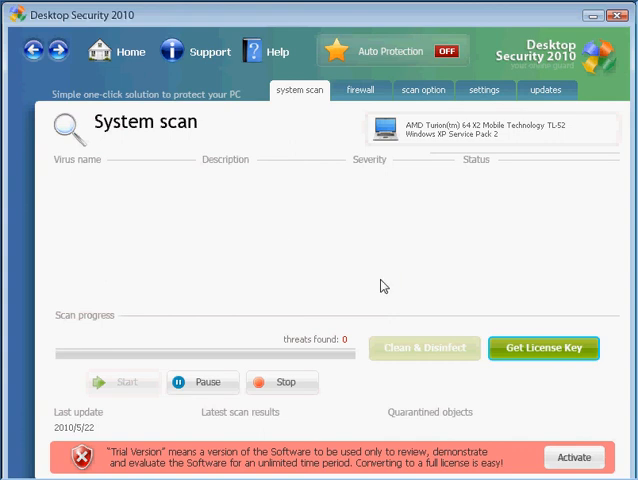
mouse_move(200, 190)
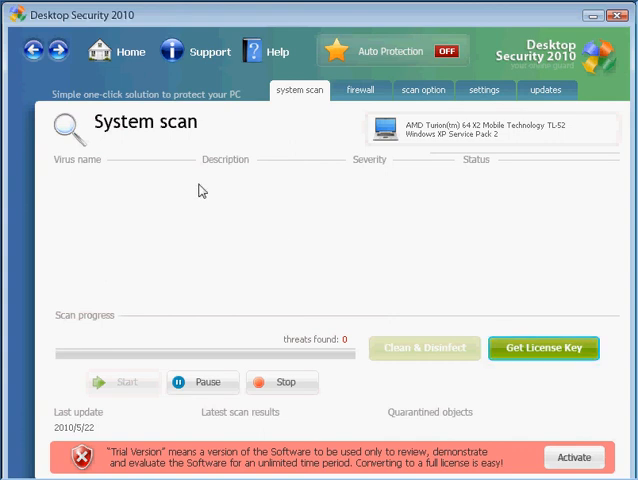
mouse_move(164, 196)
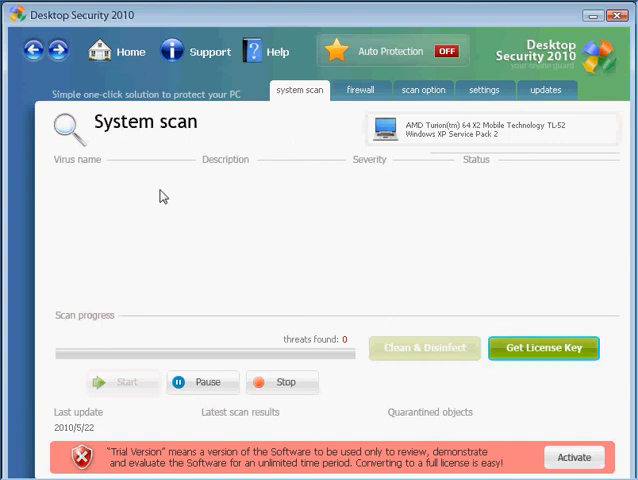
mouse_move(372, 122)
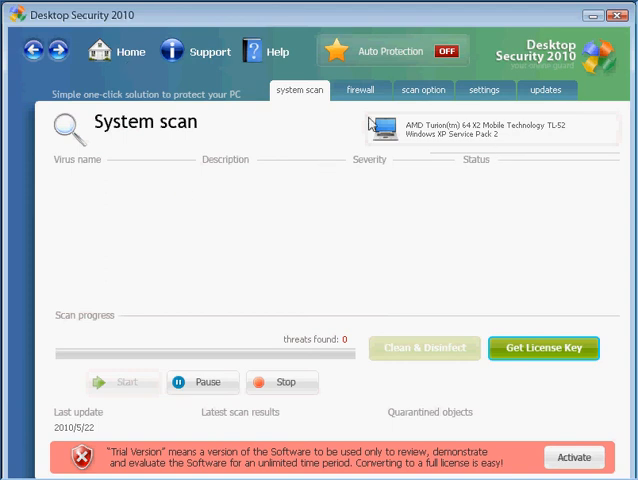
- Browse the rogue's Firewall, Scan, Settings and Updates tabs, attempt an update and dismiss its network error
click(360, 90)
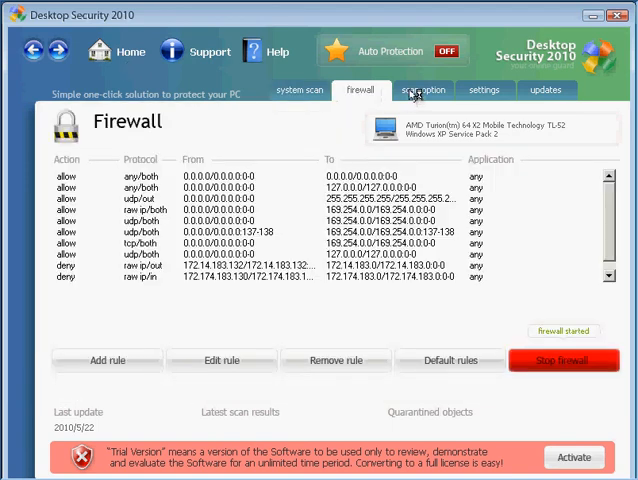
click(422, 88)
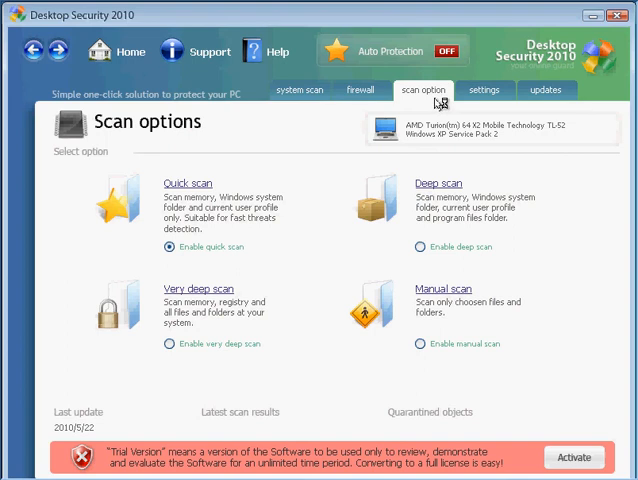
click(484, 88)
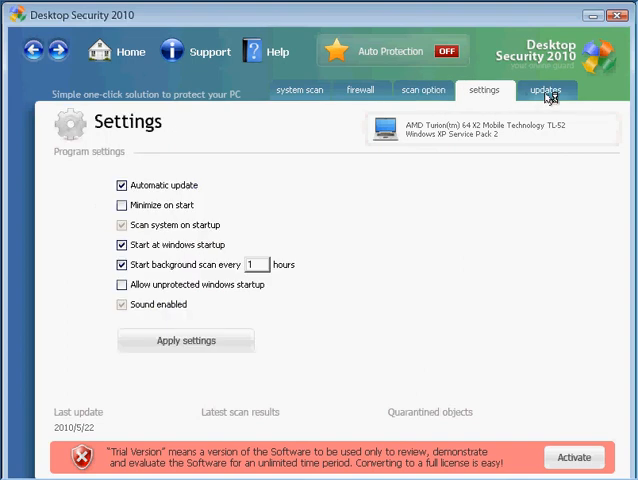
click(546, 88)
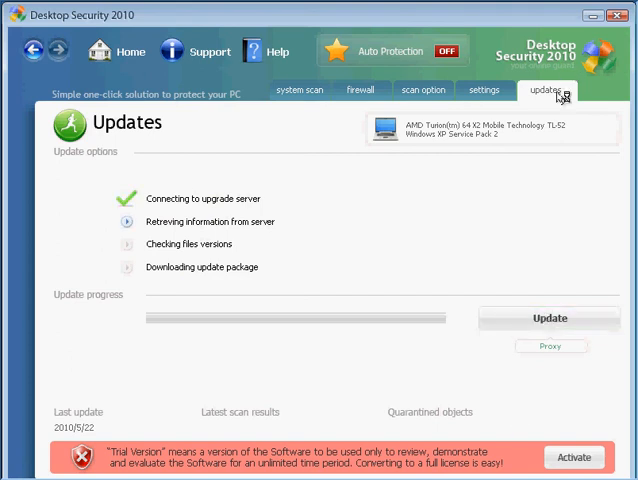
click(548, 318)
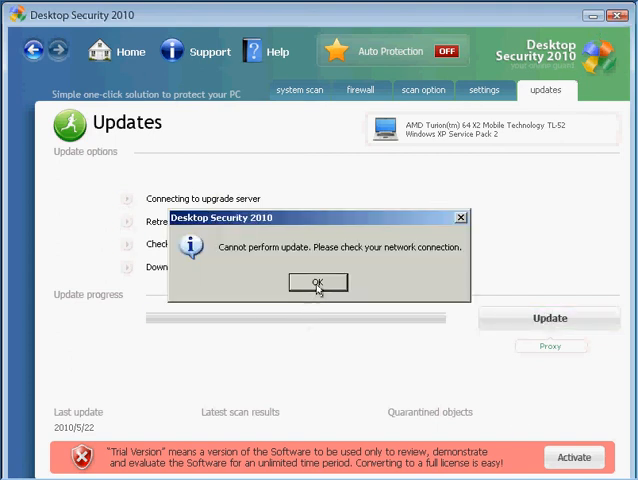
click(316, 282)
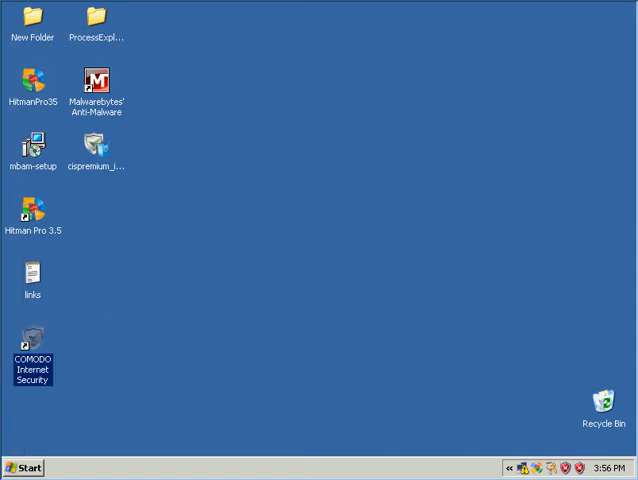
- Start COMODO Internet Security, dismiss the rogue's warnings and block its access to IEXPLORE.EXE
double_click(32, 352)
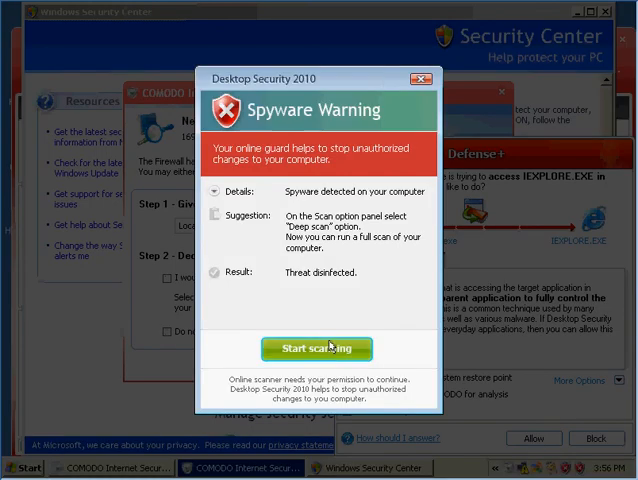
click(316, 348)
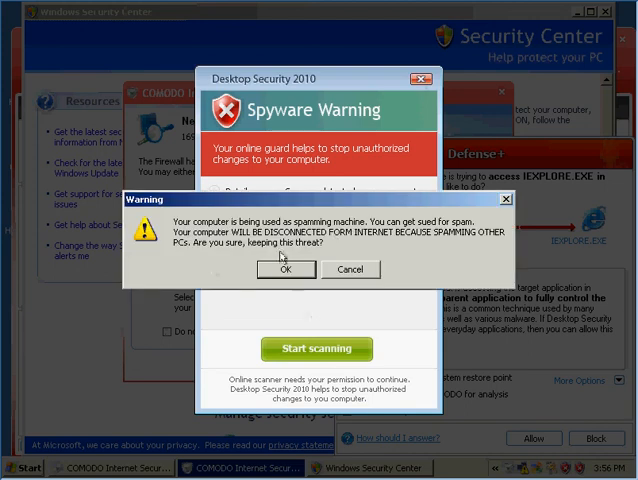
click(286, 268)
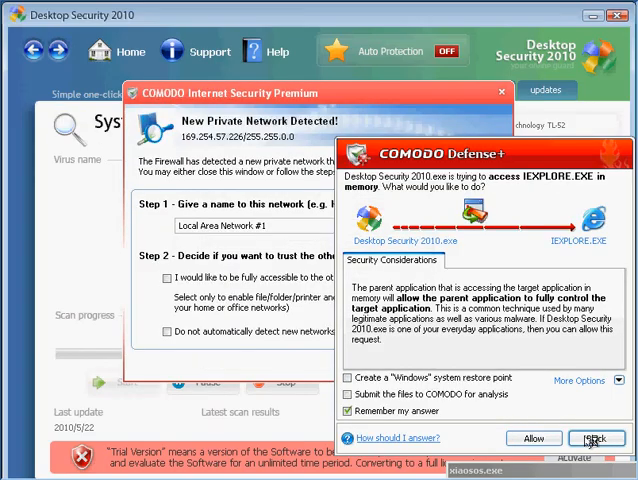
click(592, 438)
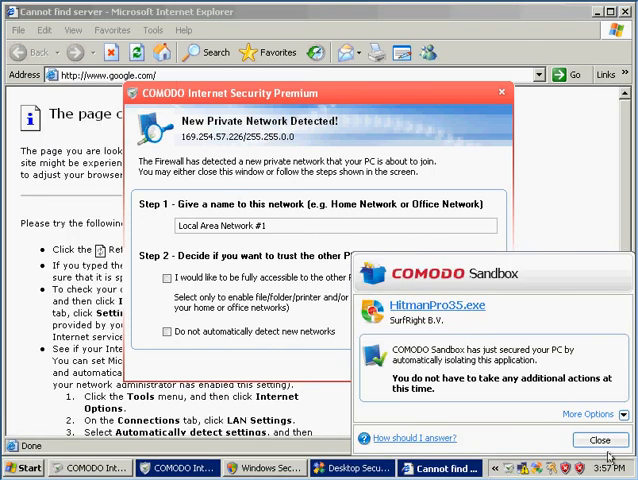
mouse_move(476, 384)
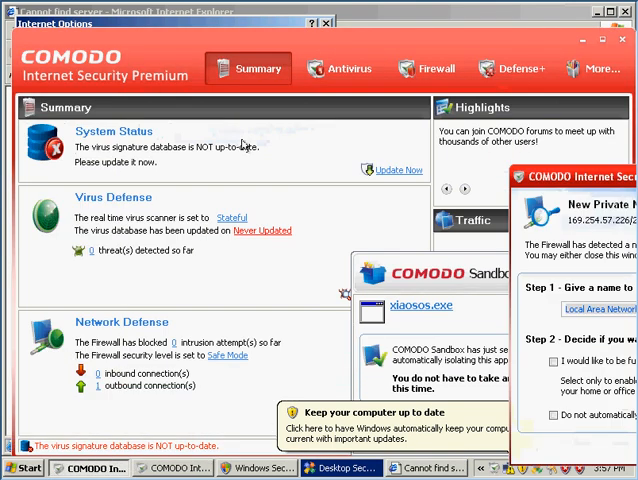
- Uncheck 'Use a proxy server for your LAN' in Internet Options and reload the Google page
click(206, 46)
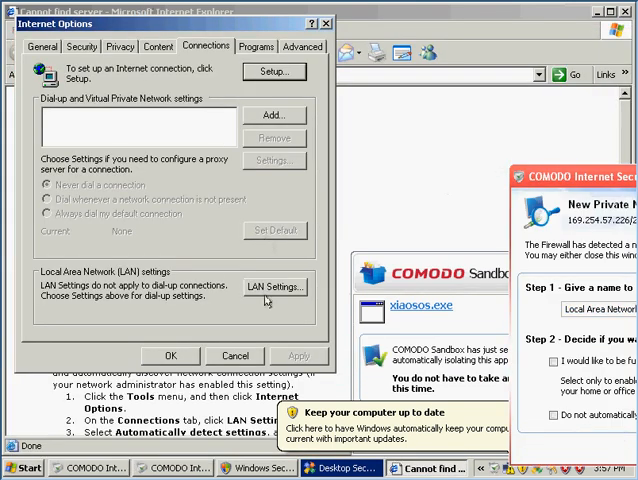
click(274, 288)
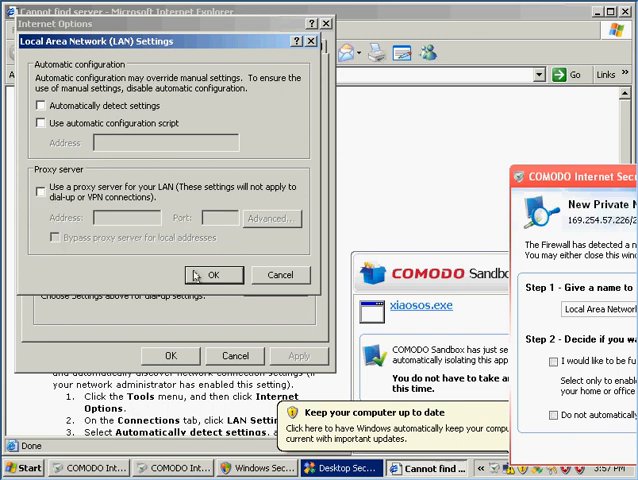
click(214, 276)
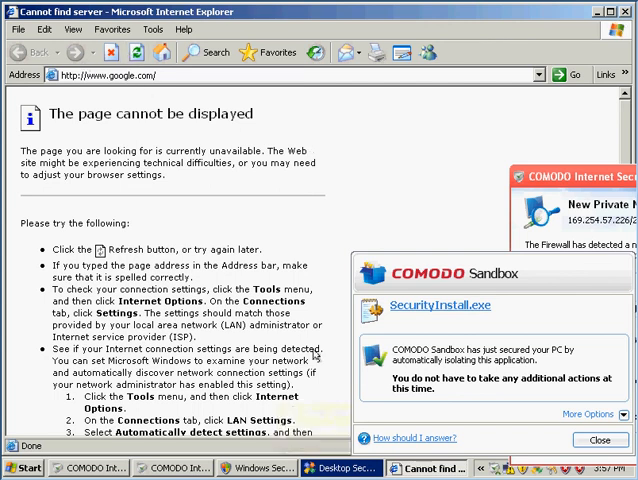
click(136, 52)
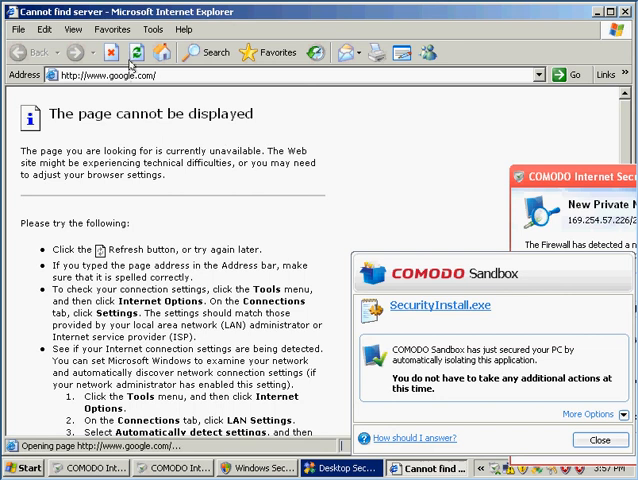